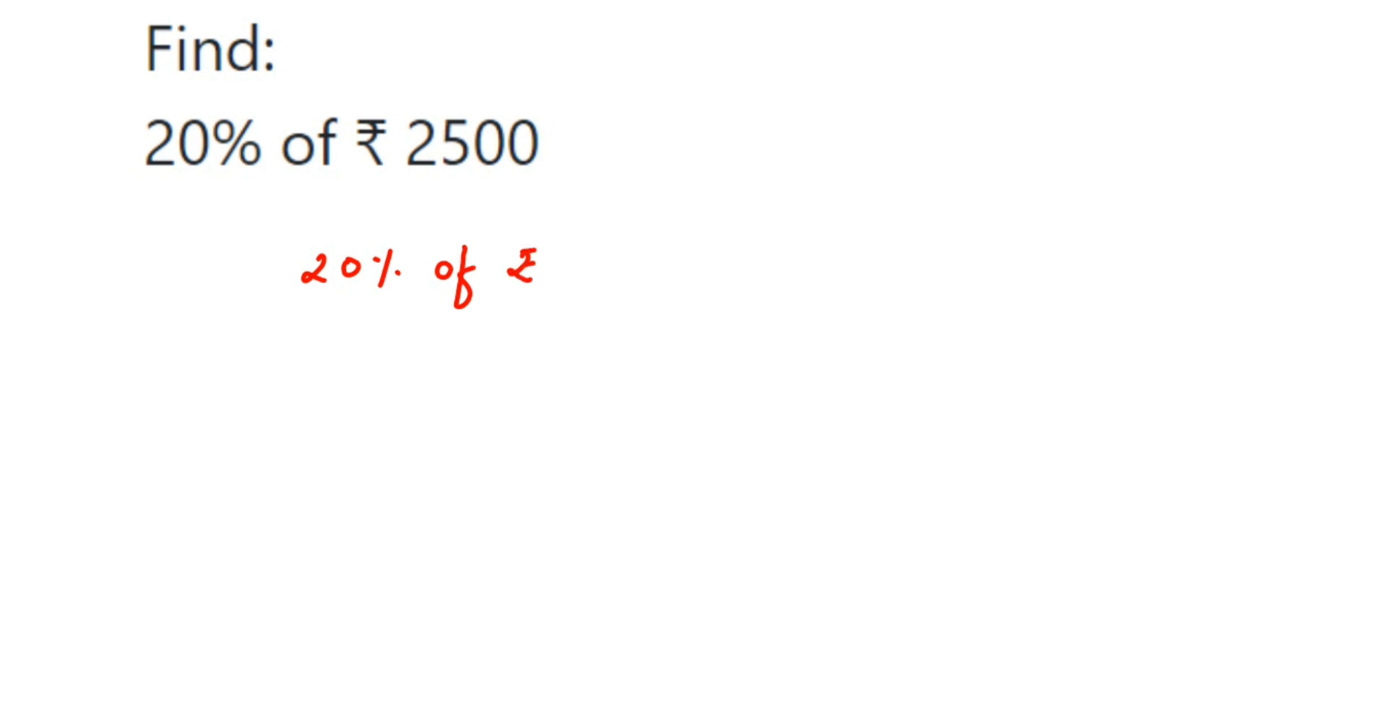
Step: Handwrite '= 20% of ₹2500' in red and begin the fraction 20 over 1 below it
{"action": "type", "text": "250"}
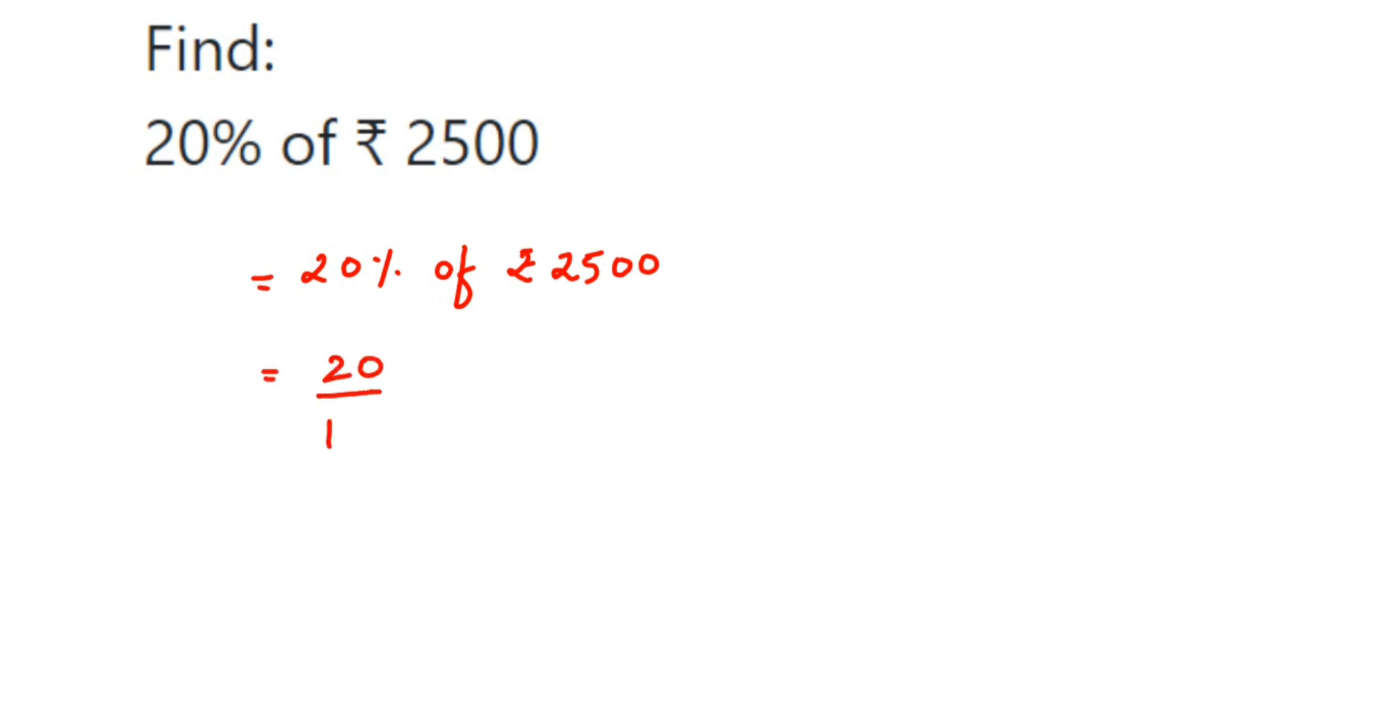
Step: Complete 20/100 × ₹2500 and continue the next line with '= 20 × ₹25 ='
{"action": "type", "text": "00"}
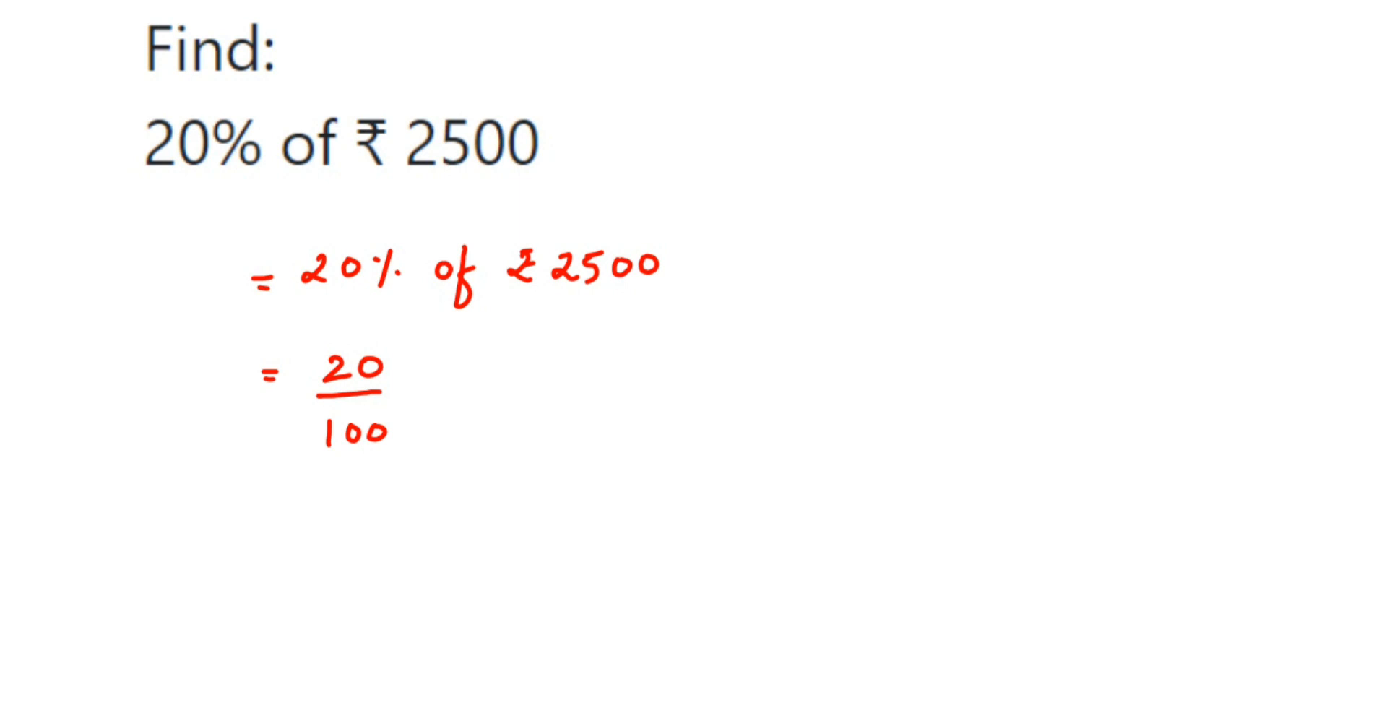
{"action": "type", "text": "×"}
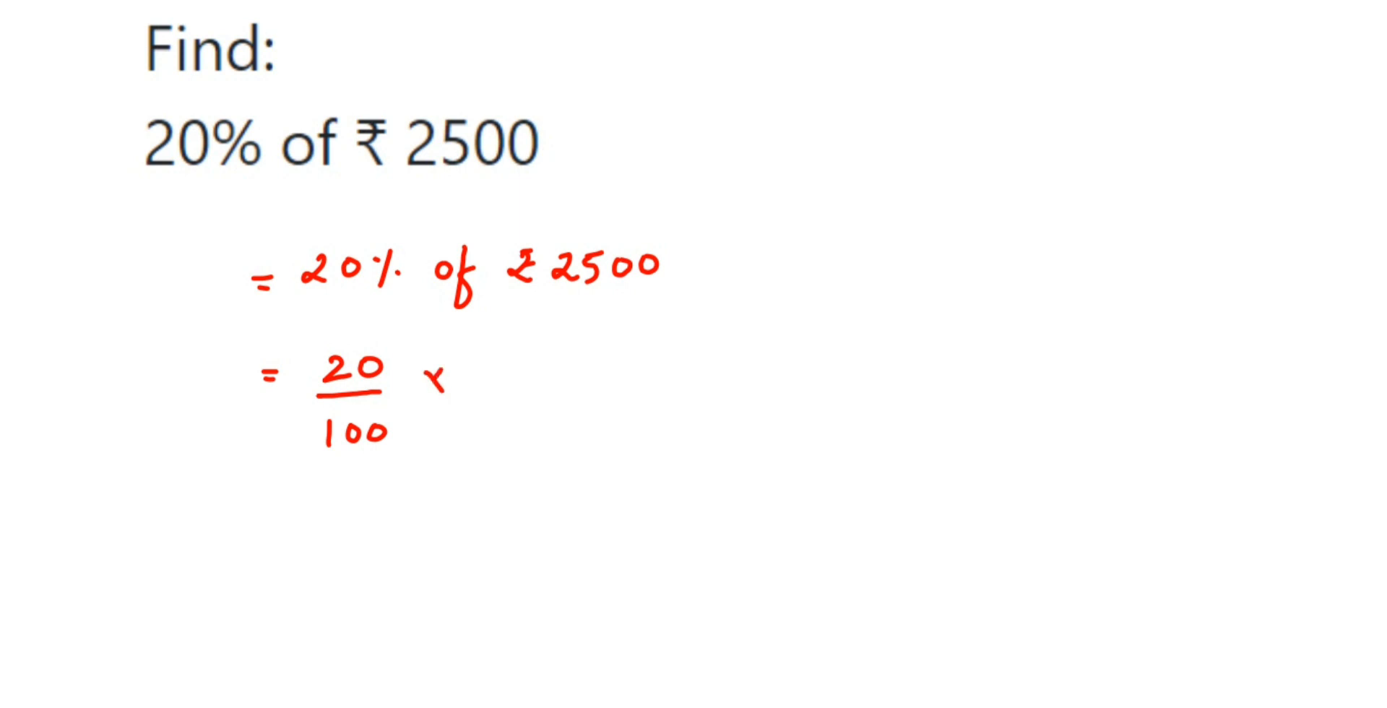
{"action": "type", "text": "₹"}
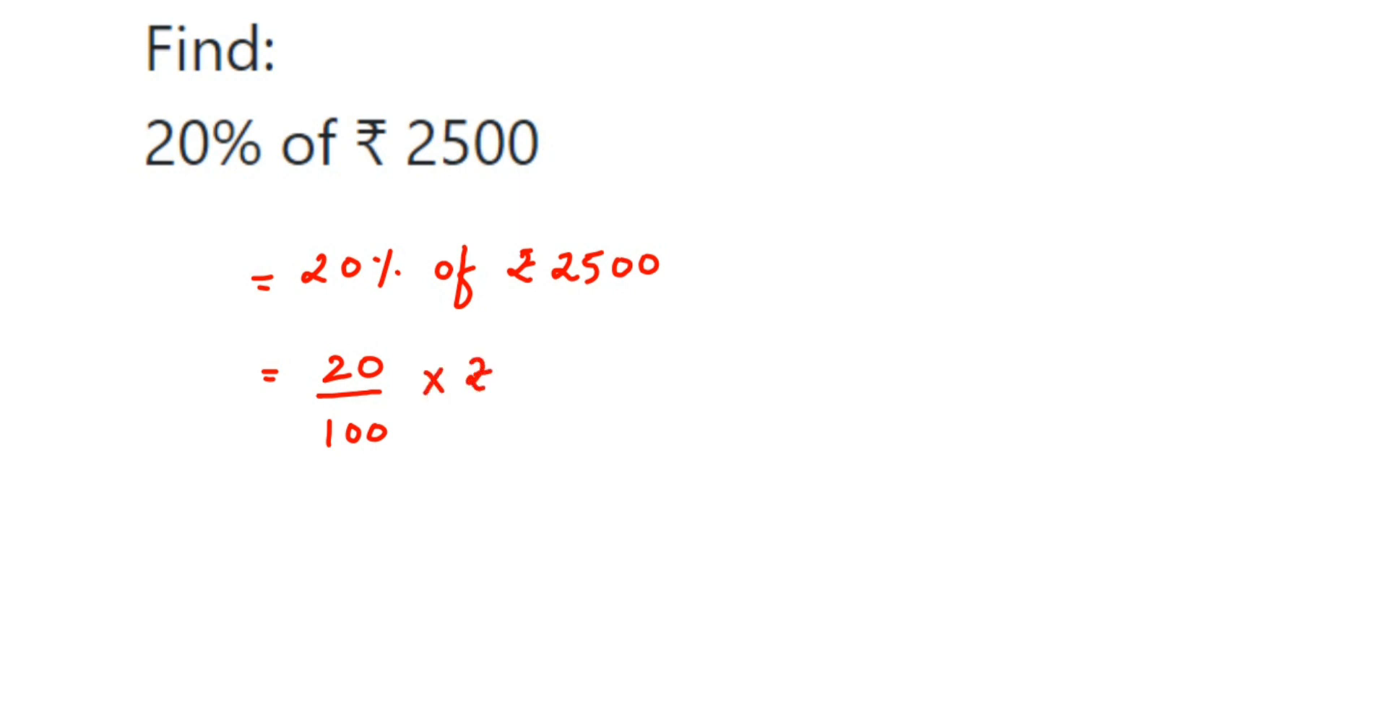
{"action": "type", "text": "₹ 25 ="}
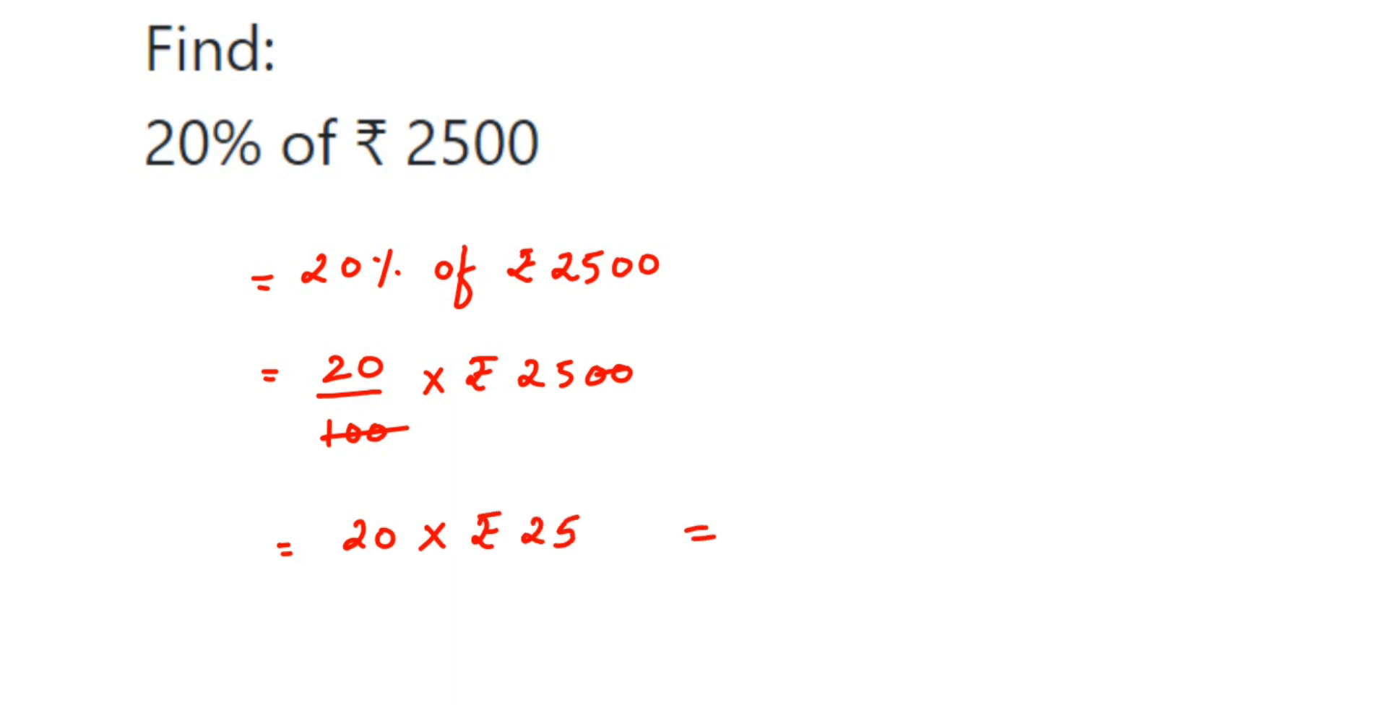
Step: Write the final answer ₹500 and double-underline it
{"action": "type", "text": "₹5"}
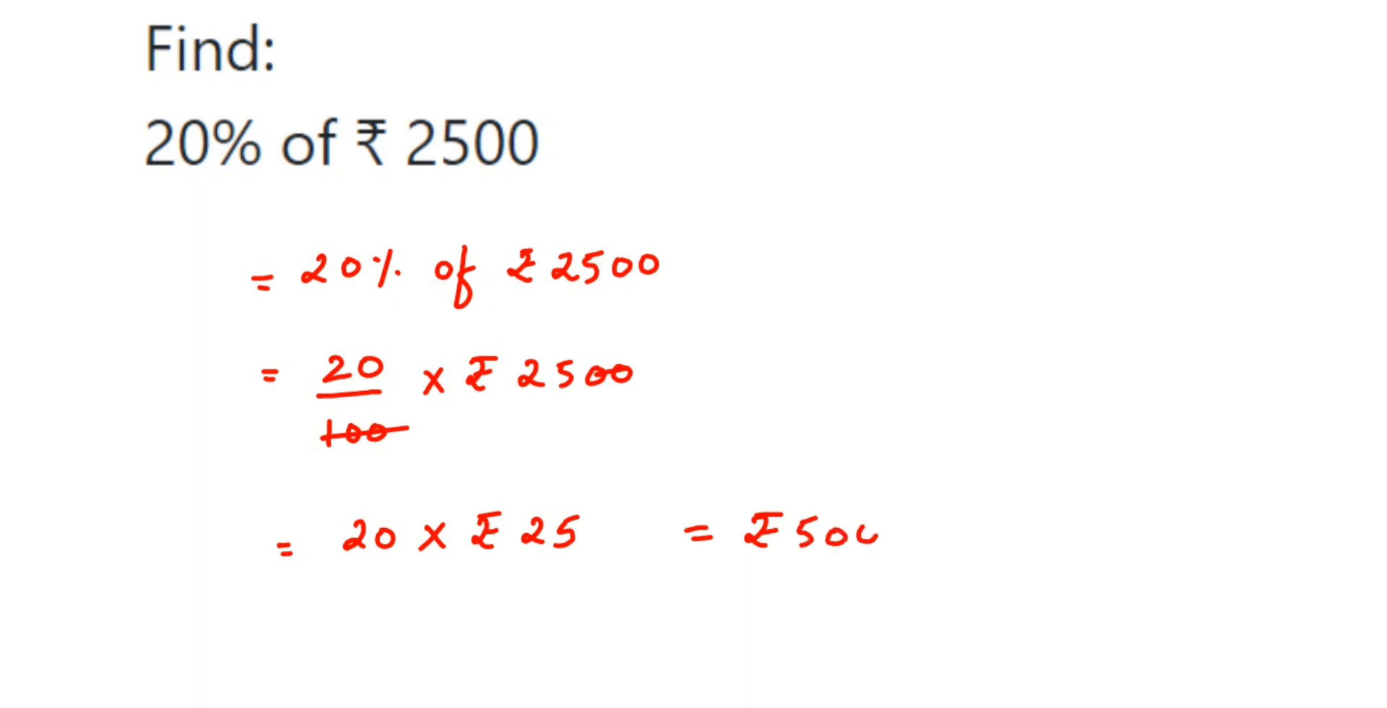
{"action": "left_click_drag", "start_coordinate": [783, 579], "coordinate": [862, 593]}
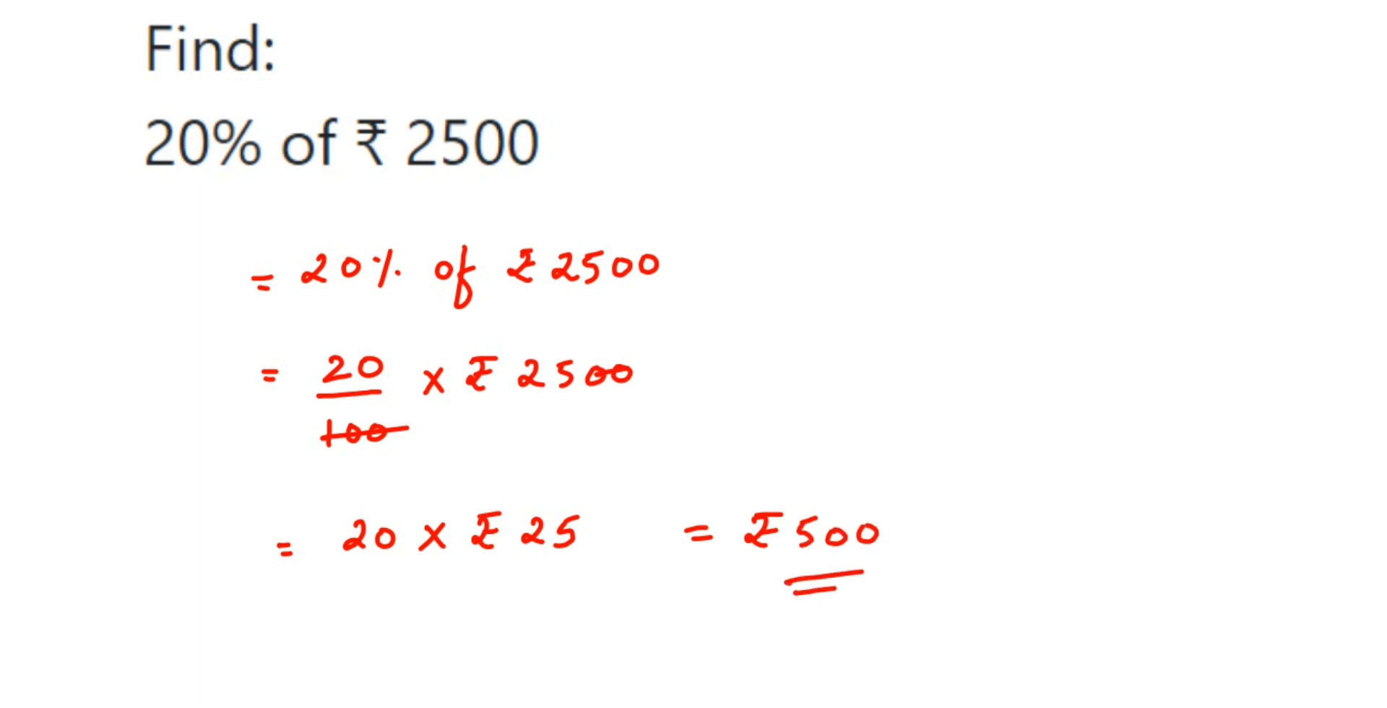